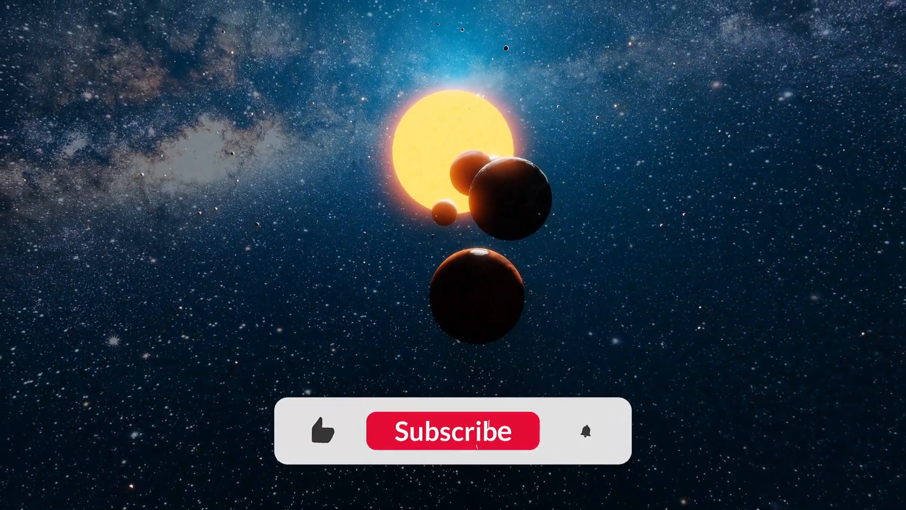
pyautogui.click(453, 431)
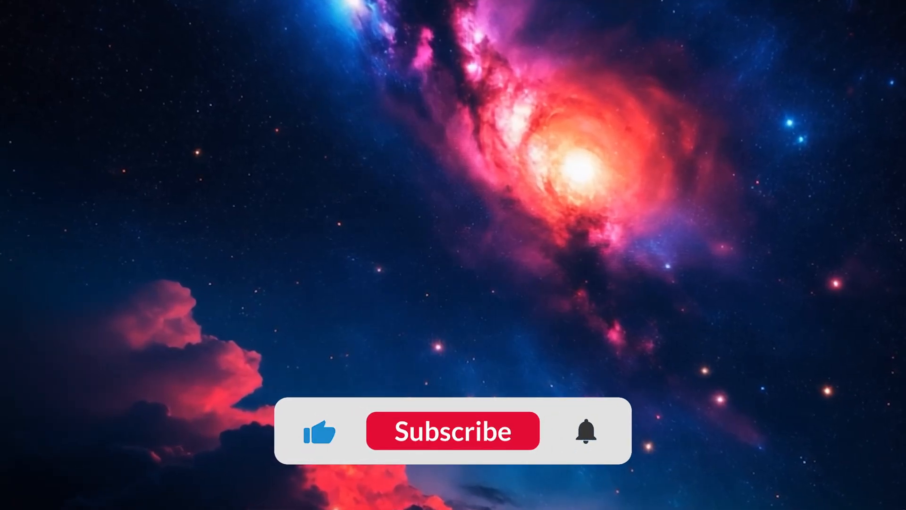
pyautogui.click(452, 431)
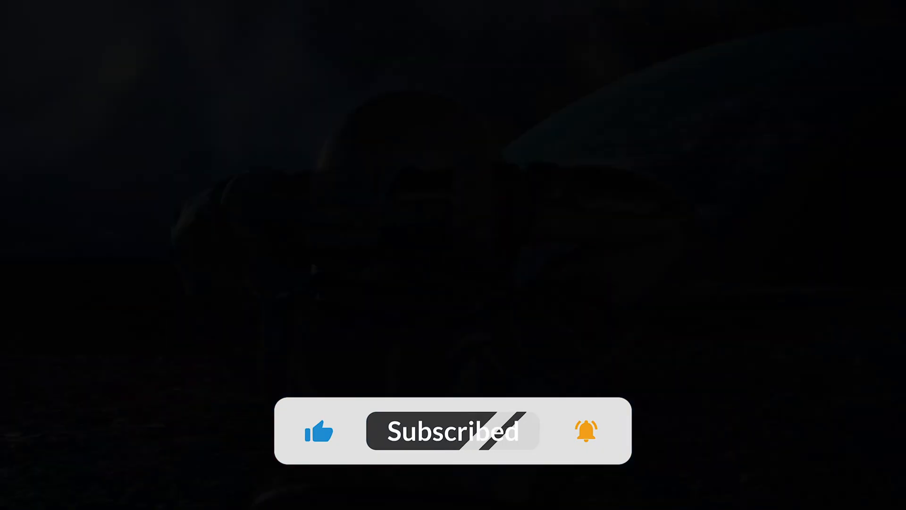